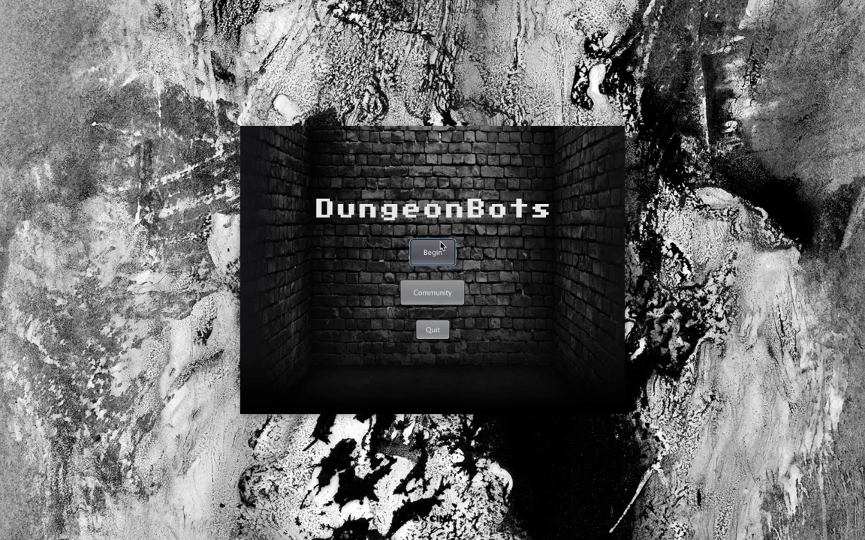
# - Begin the game from the title screen to reach the adventure chooser
pyautogui.click(432, 252)
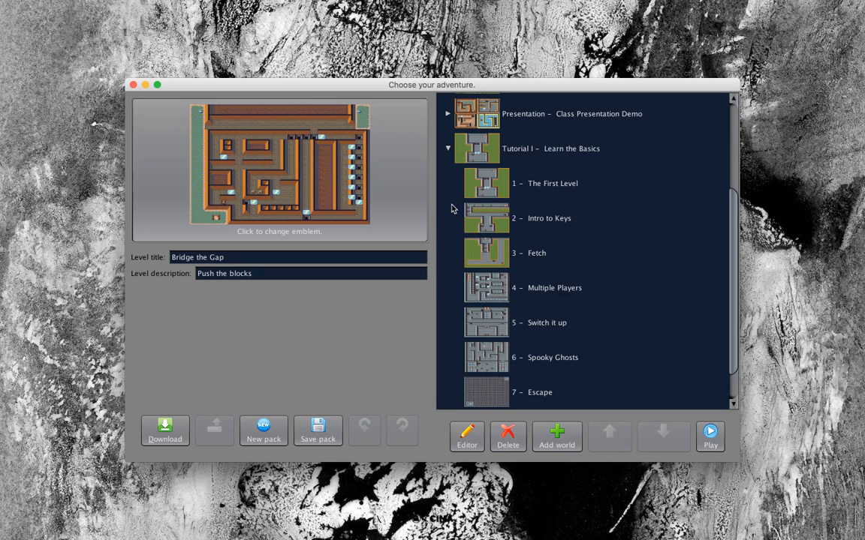
pyautogui.moveTo(516, 193)
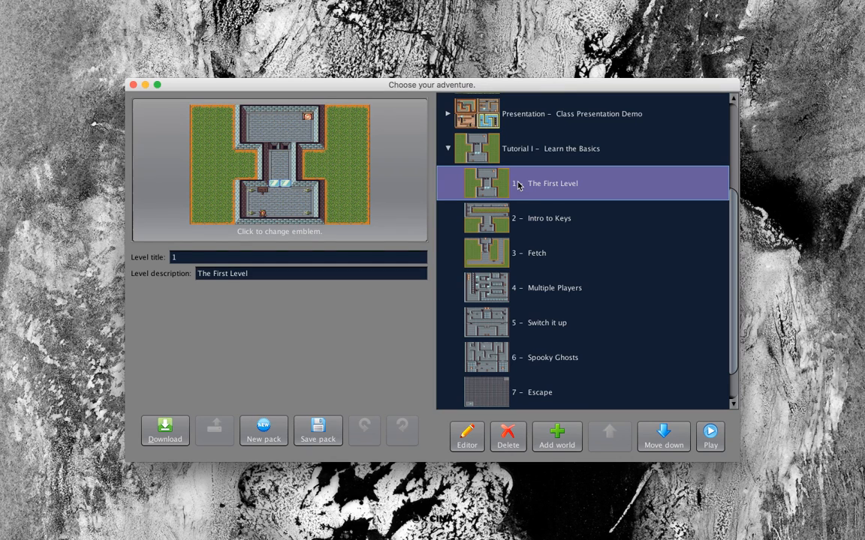
pyautogui.moveTo(479, 93)
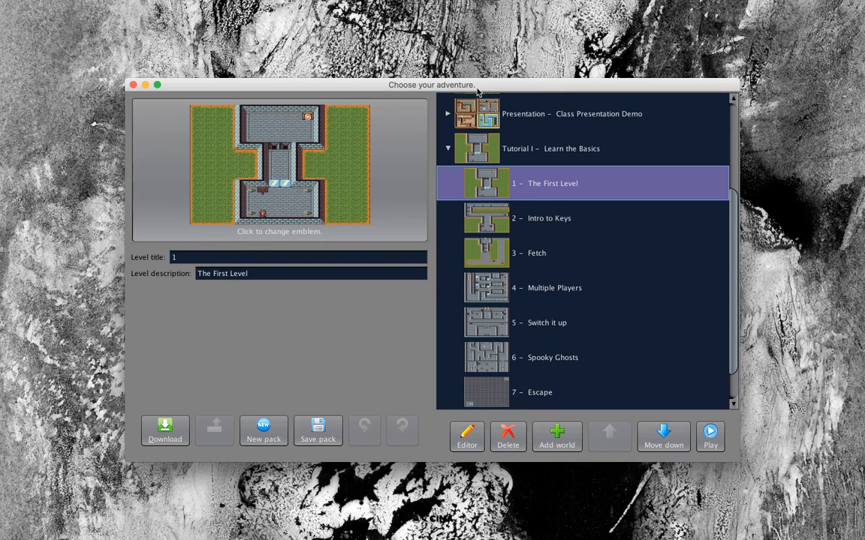
pyautogui.moveTo(710, 436)
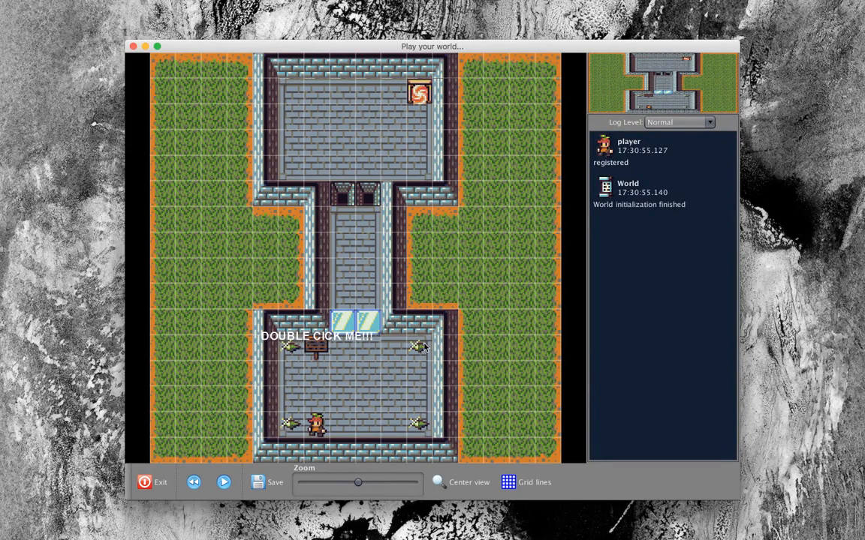
pyautogui.moveTo(351, 432)
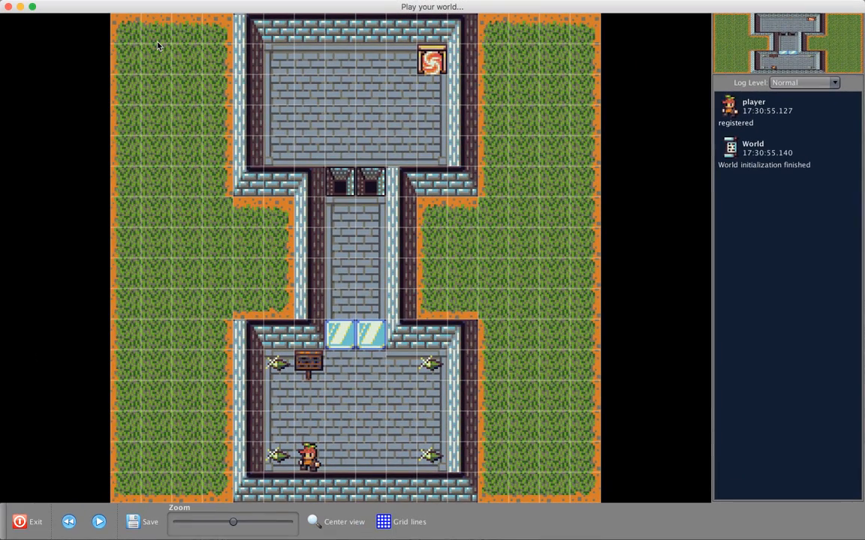
pyautogui.moveTo(321, 375)
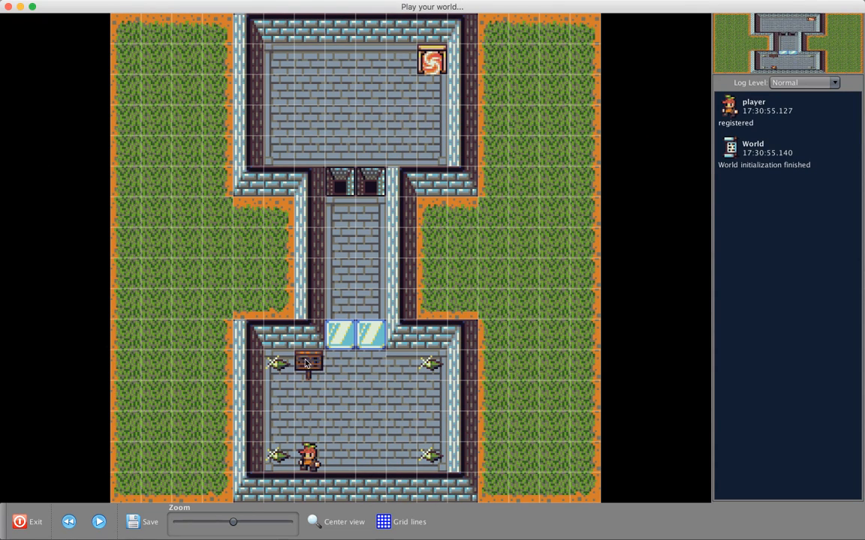
# - Read the lower room's sign and move its message window toward the screen centre
pyautogui.click(308, 368)
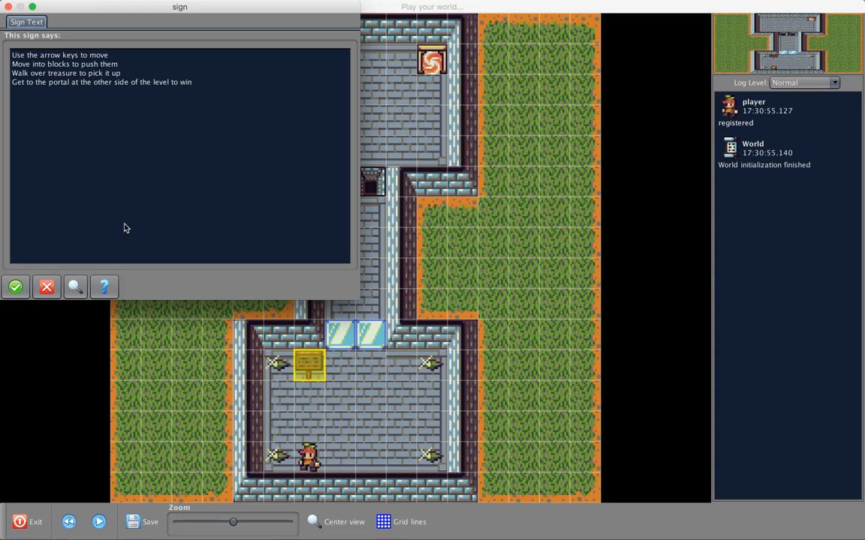
pyautogui.moveTo(180, 6); pyautogui.dragTo(368, 60)
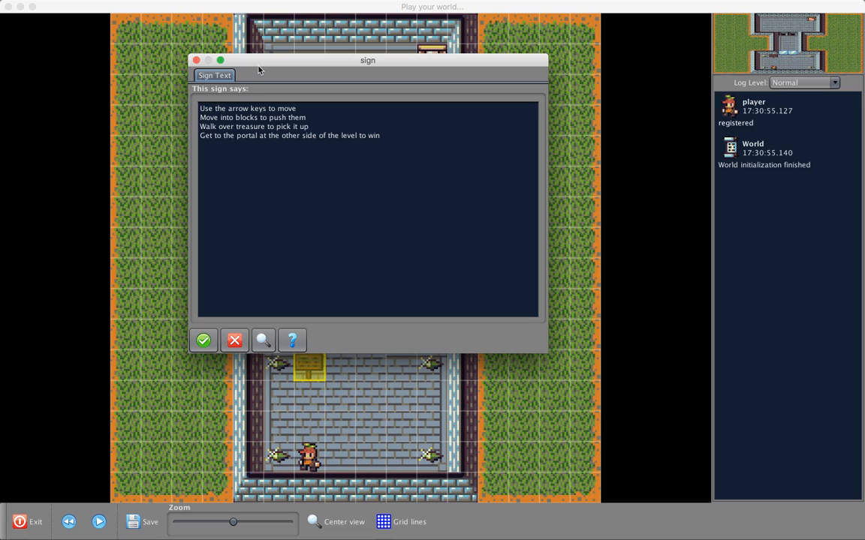
pyautogui.moveTo(251, 159)
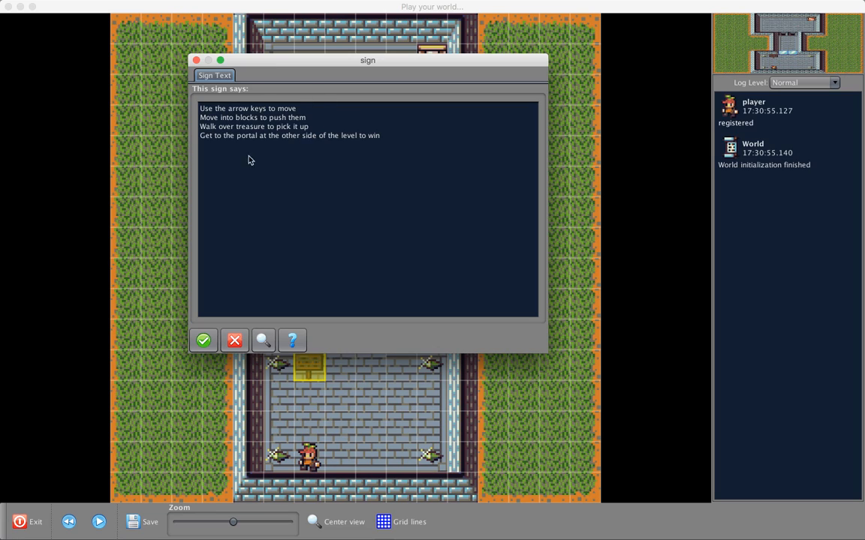
pyautogui.moveTo(277, 111)
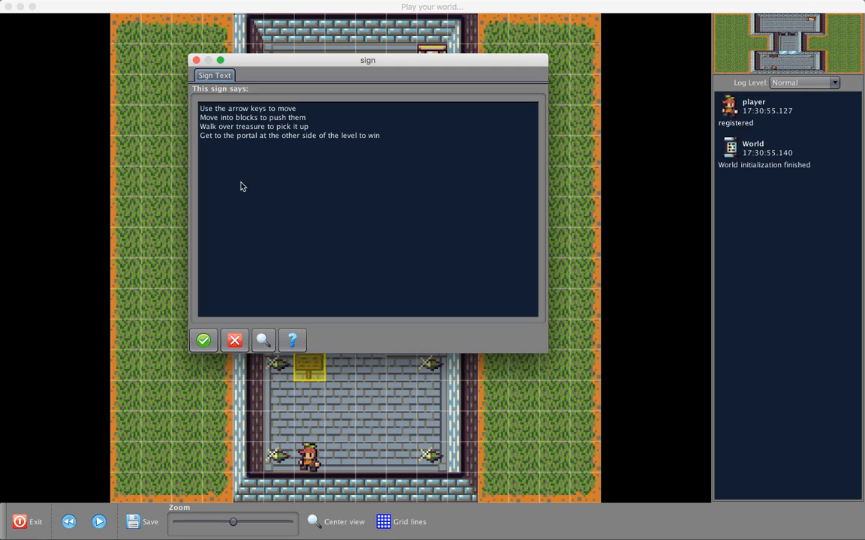
pyautogui.moveTo(226, 145)
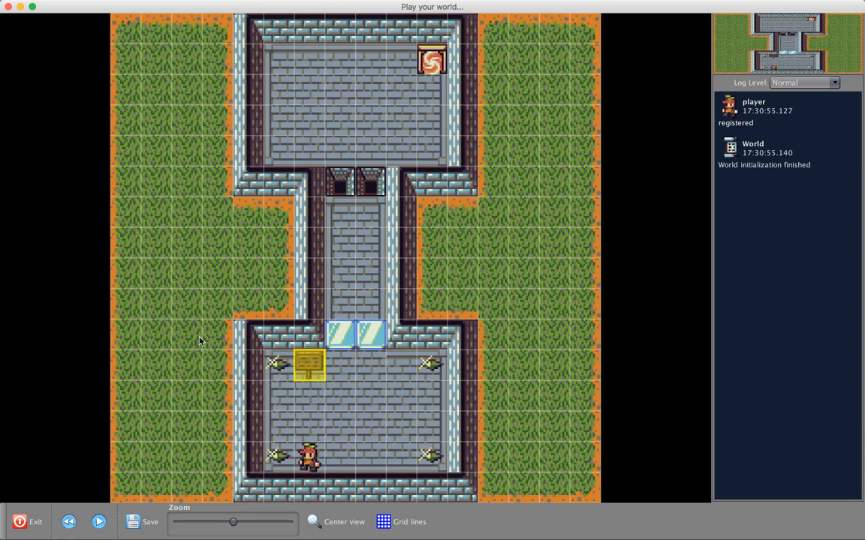
pyautogui.moveTo(321, 374)
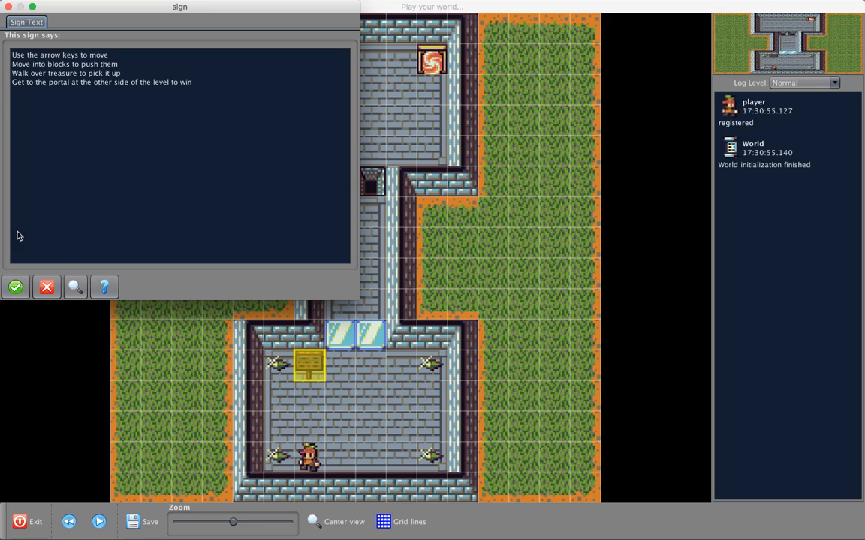
pyautogui.moveTo(312, 336)
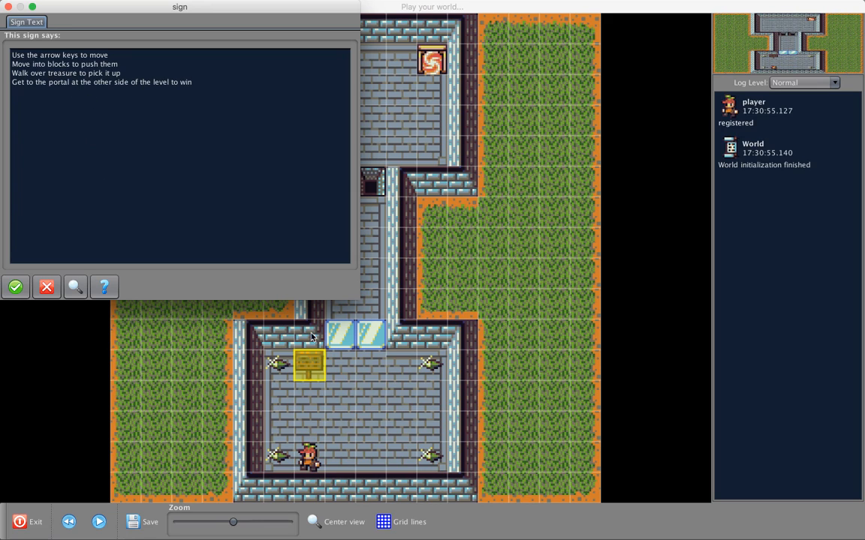
pyautogui.moveTo(432, 81)
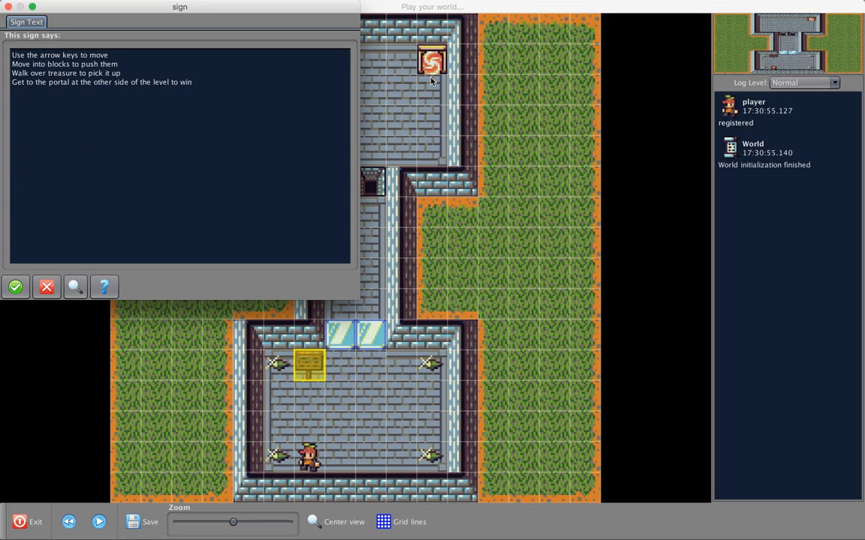
pyautogui.moveTo(420, 83)
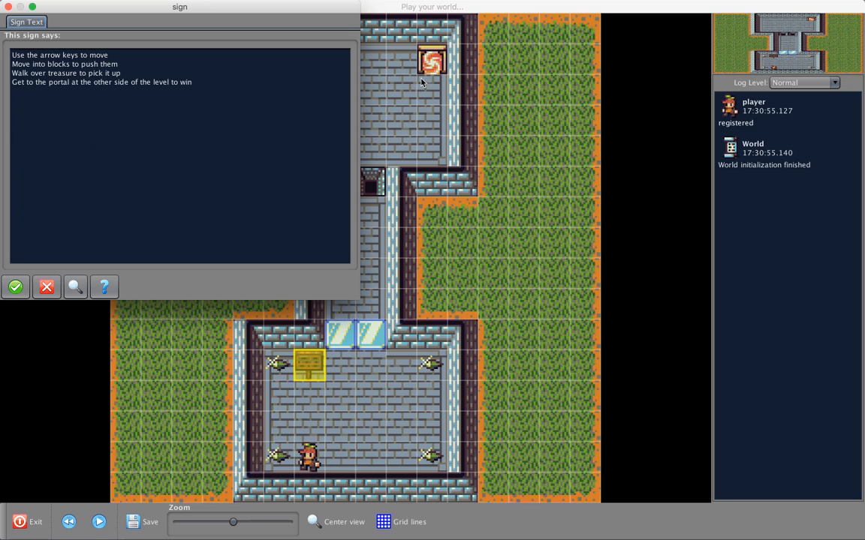
pyautogui.moveTo(417, 54)
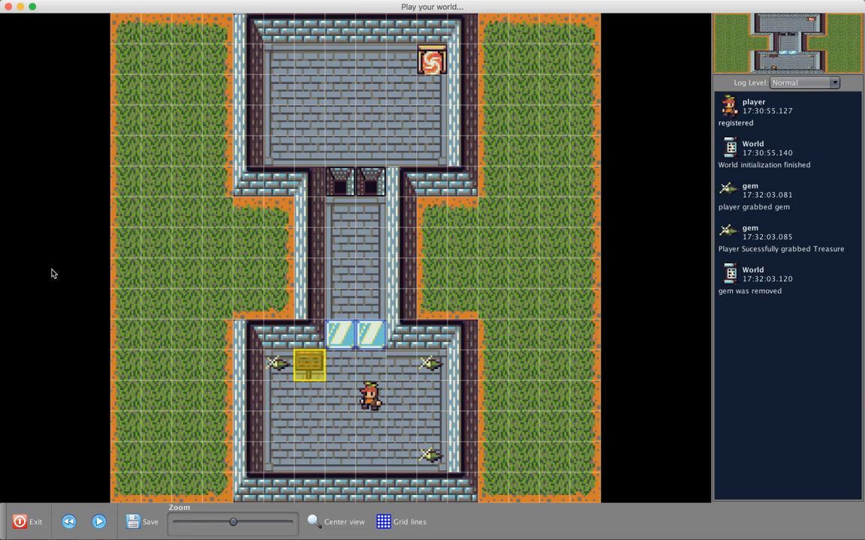
# - Push the ice blocks north through the corridor onto the portal and dismiss the results summary
pyautogui.press('up')
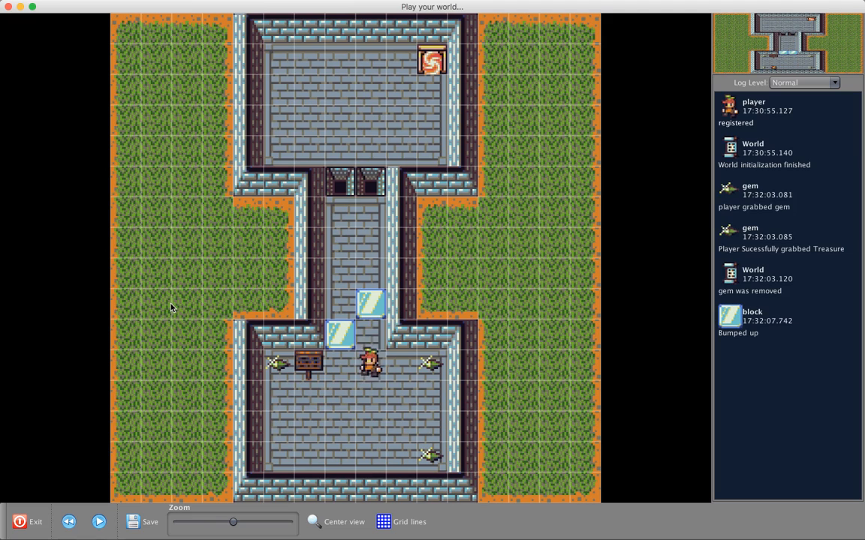
pyautogui.press('Up')
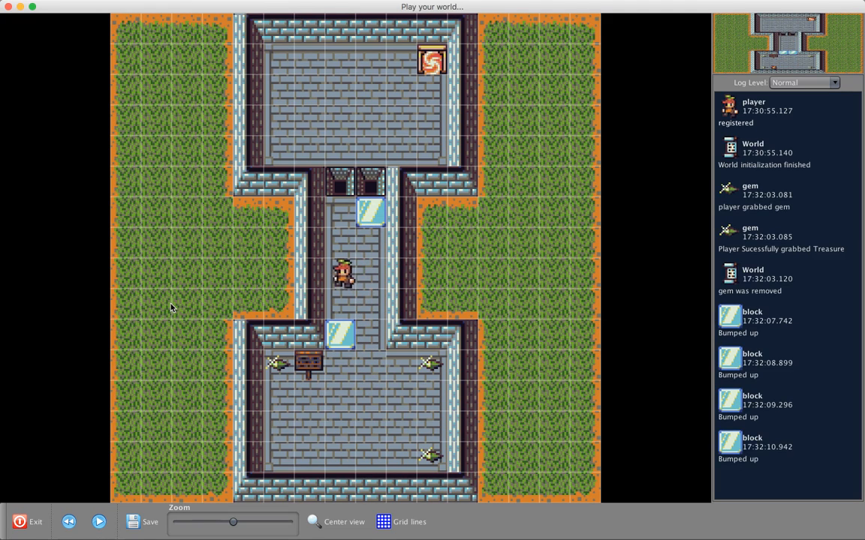
pyautogui.press('Up')
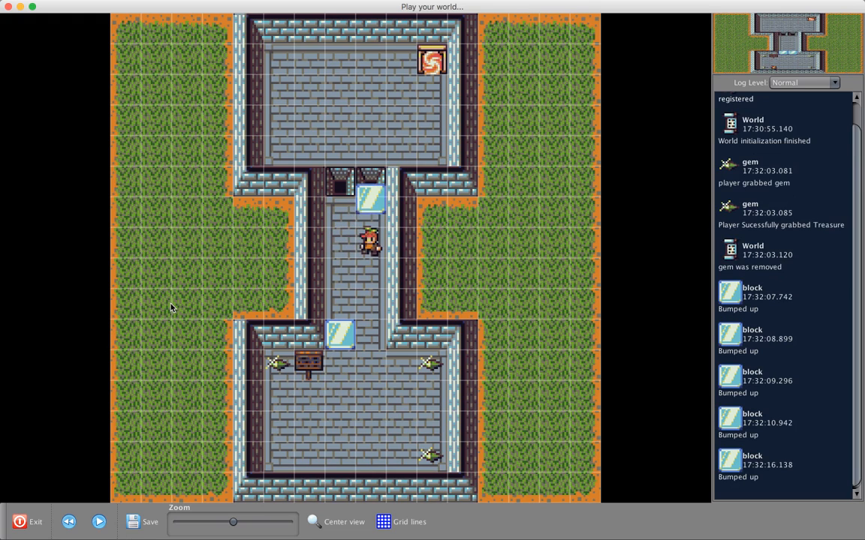
pyautogui.press('Up')
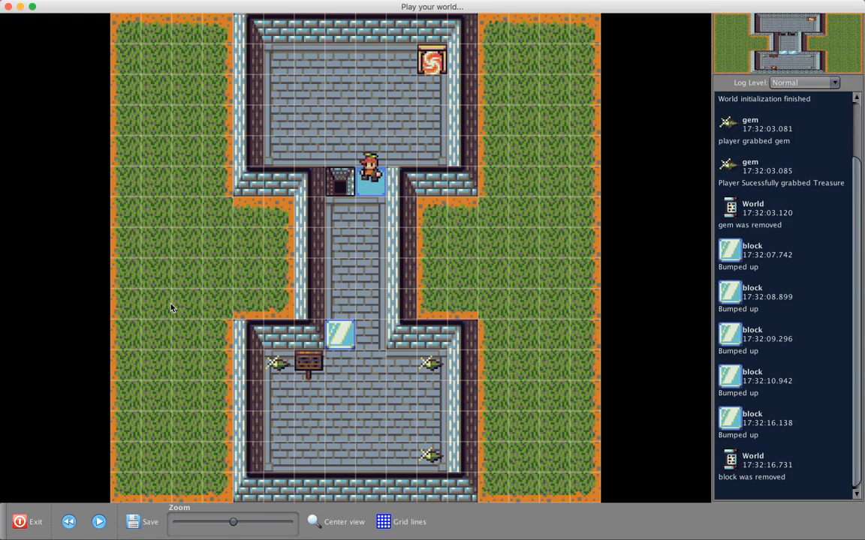
pyautogui.press('Up')
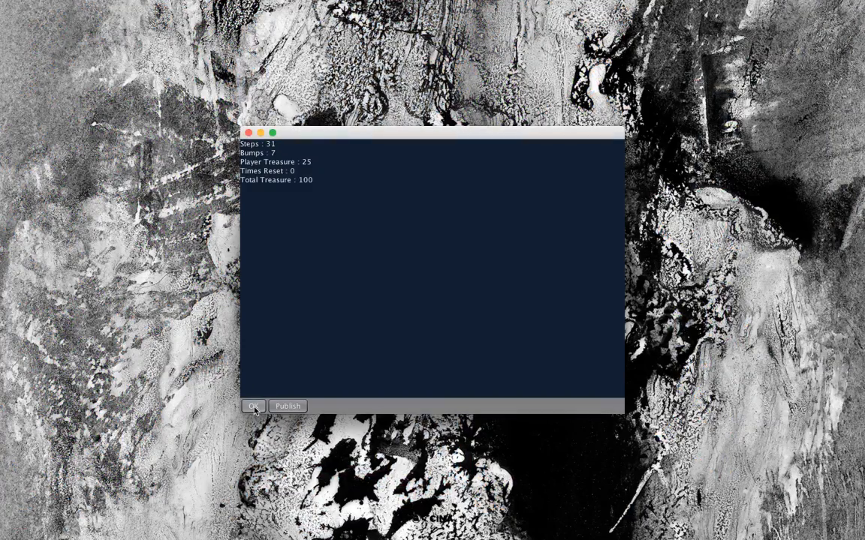
pyautogui.click(252, 405)
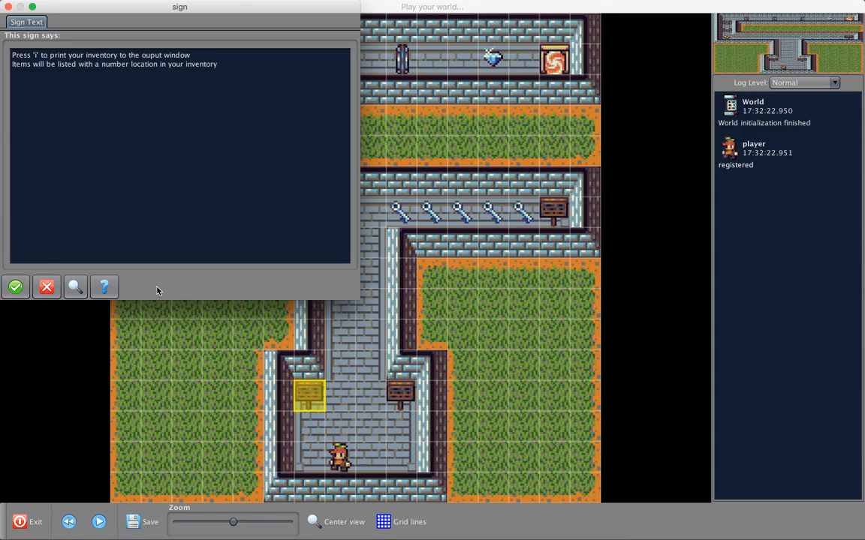
pyautogui.moveTo(98, 202)
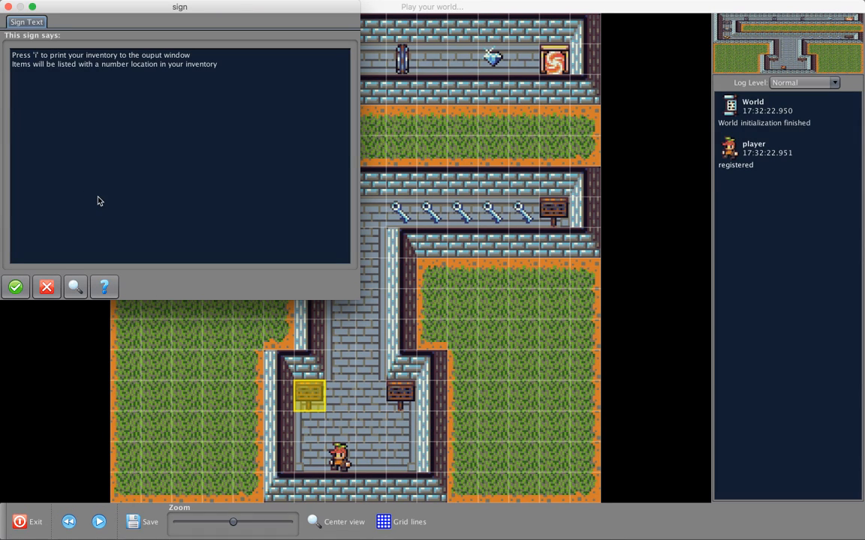
pyautogui.moveTo(124, 203)
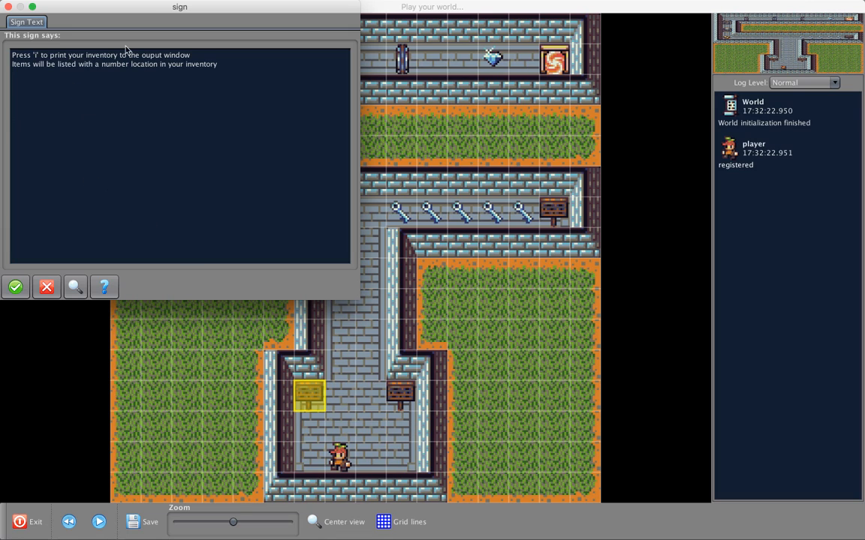
pyautogui.moveTo(156, 75)
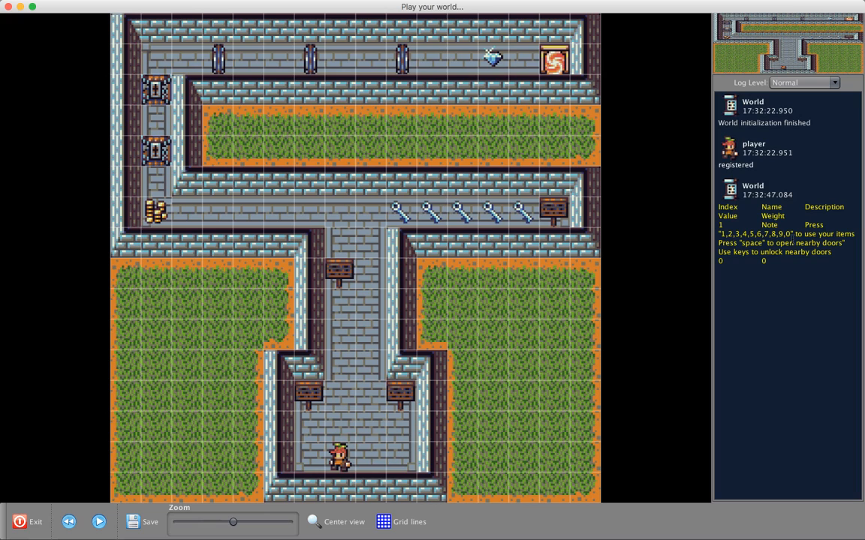
# - Read the second sign explaining how to use items by their number
pyautogui.click(402, 396)
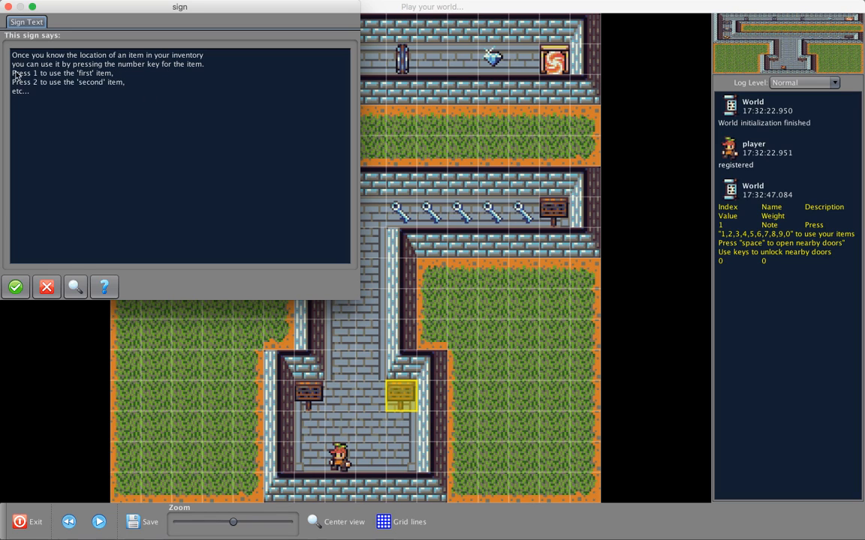
pyautogui.moveTo(33, 172)
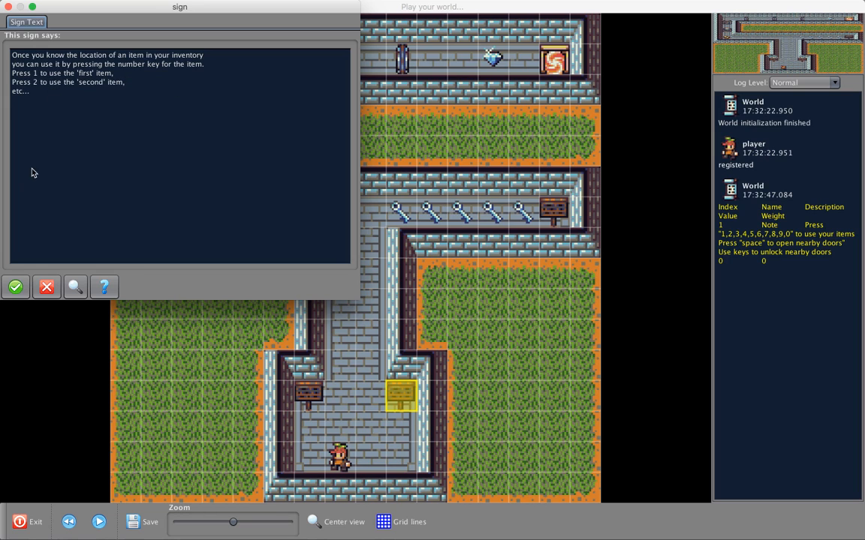
pyautogui.click(45, 286)
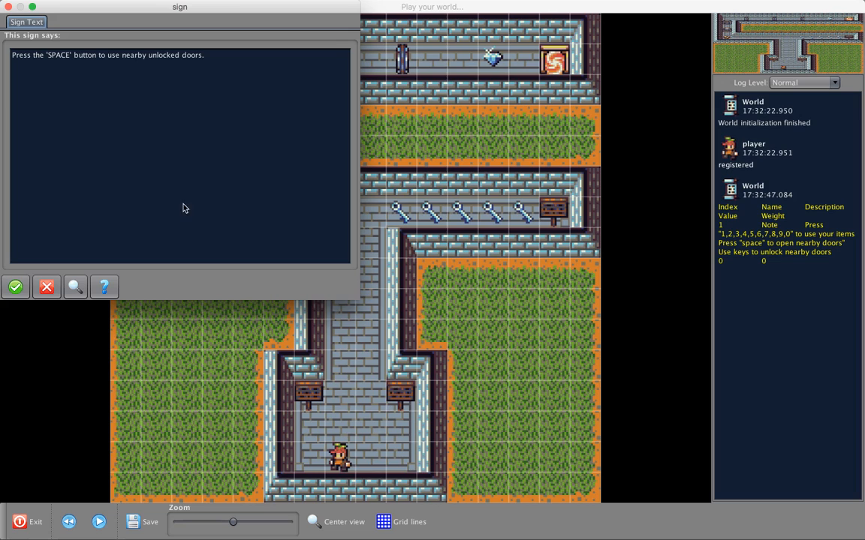
pyautogui.moveTo(52, 70)
pyautogui.write('Use keys near doors to unlock them.')
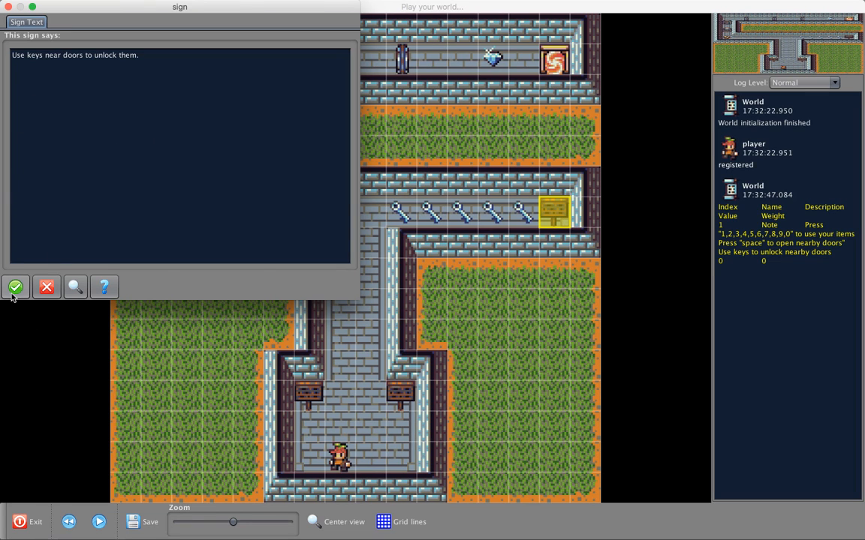
pyautogui.click(15, 286)
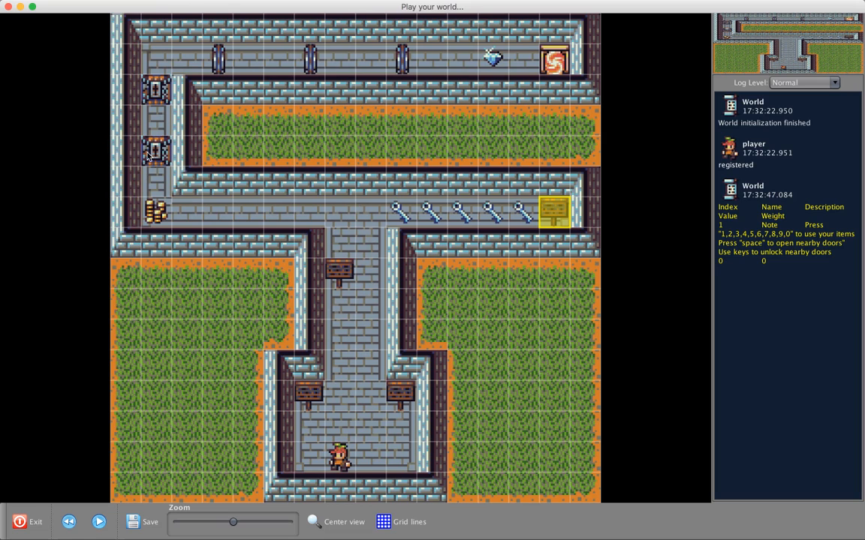
pyautogui.moveTo(414, 177)
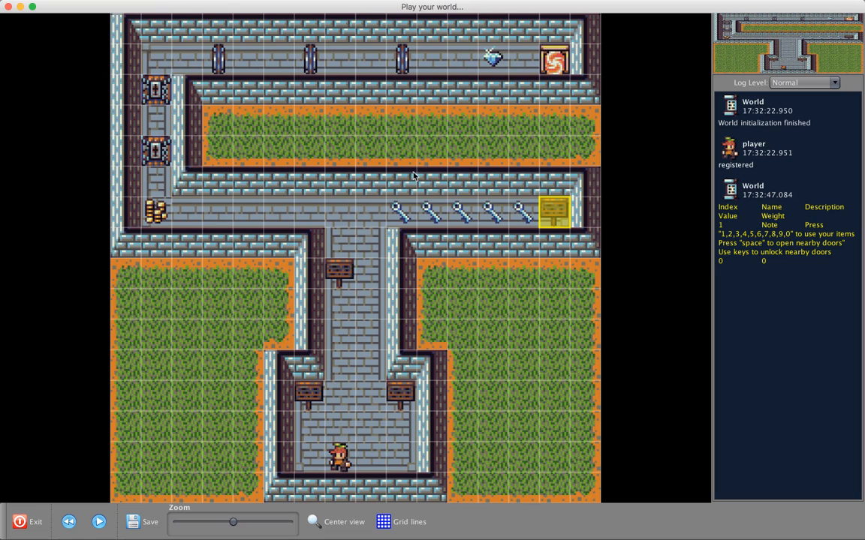
pyautogui.moveTo(381, 231)
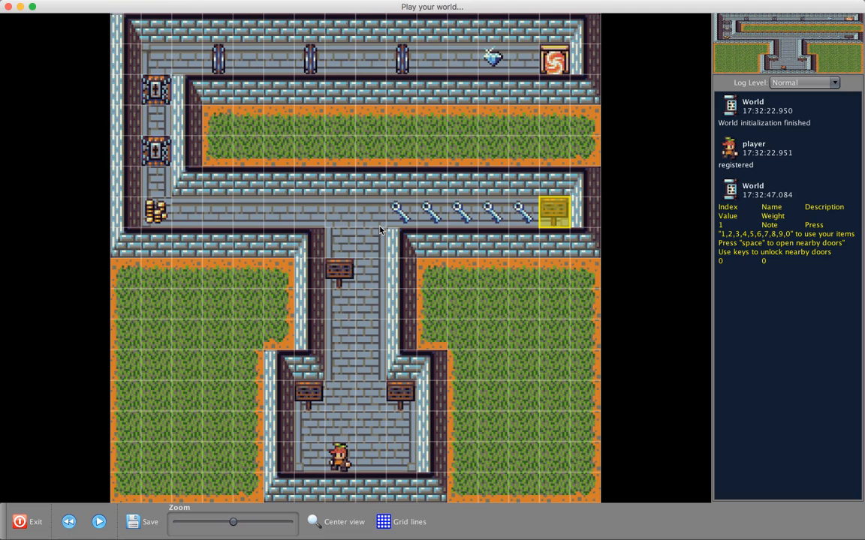
pyautogui.moveTo(360, 264)
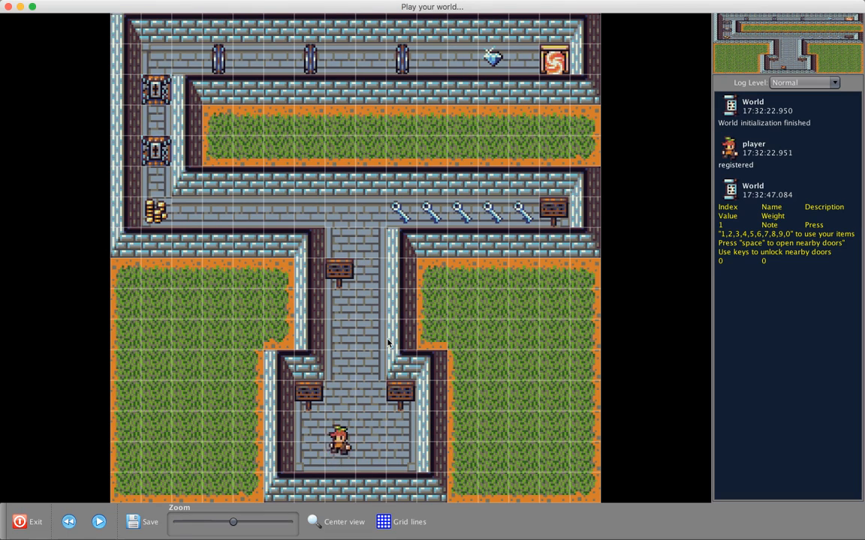
# - Walk up the corridor over the five keys, then head left toward the gold
pyautogui.press('Up')
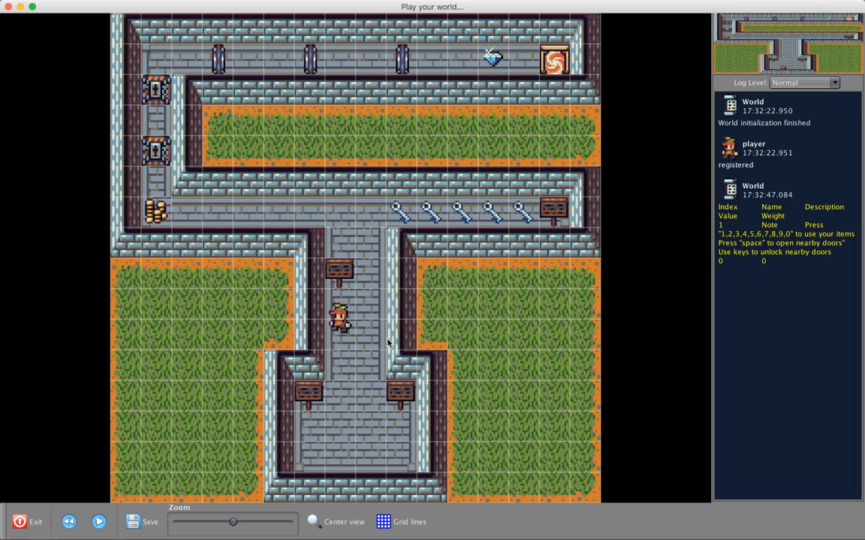
pyautogui.press('Up')
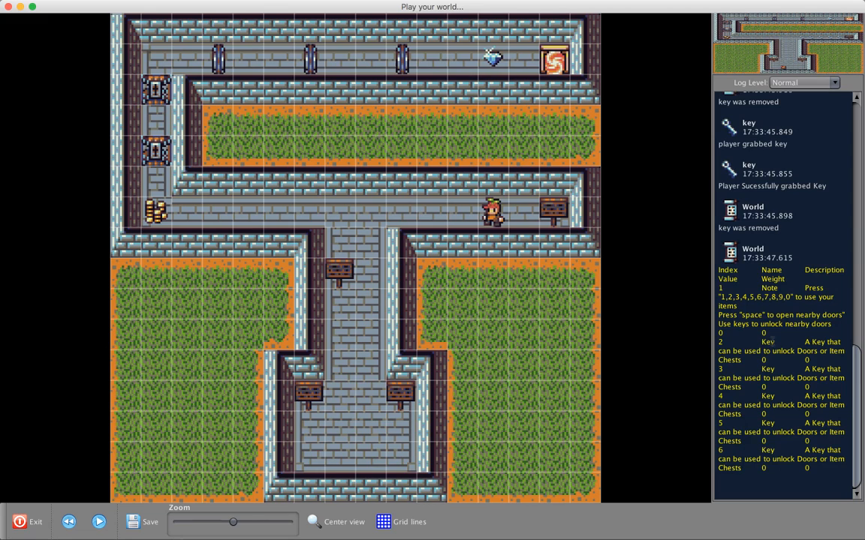
pyautogui.moveTo(698, 244)
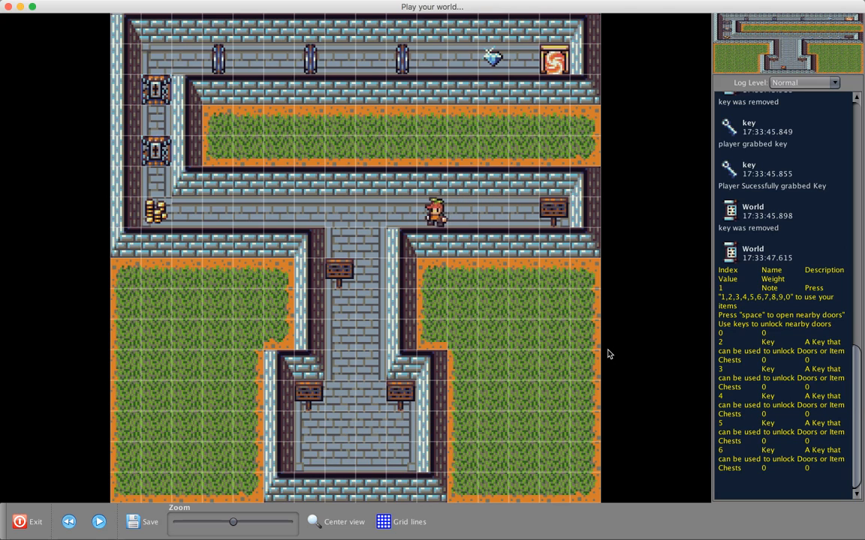
pyautogui.press('Left')
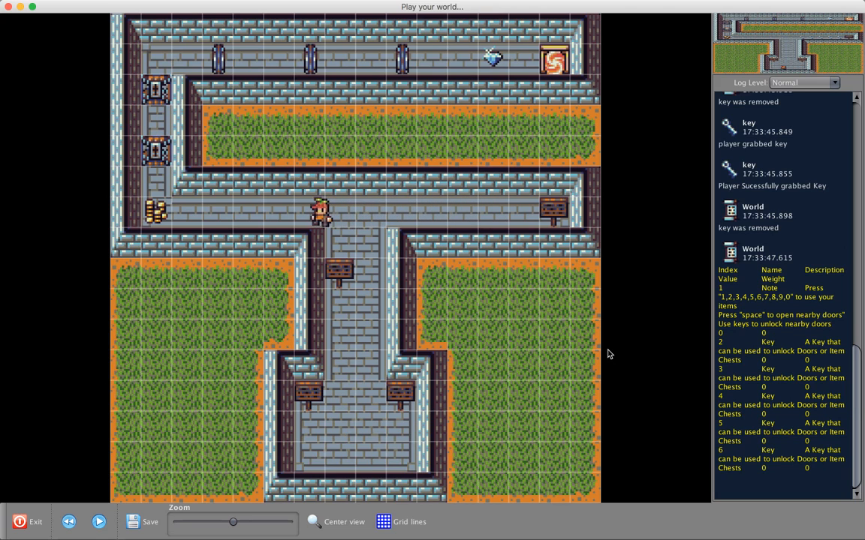
pyautogui.press('Left')
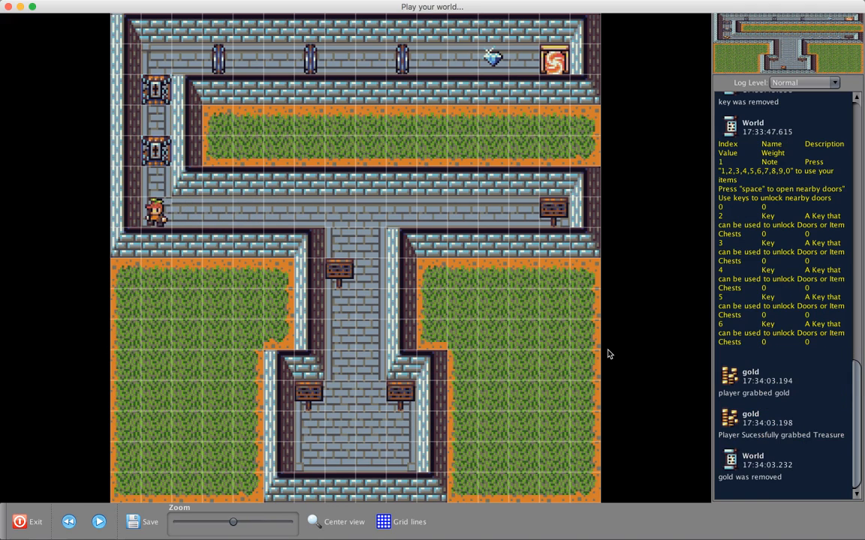
# - Walk up through the unlocked doors into the top corridor and start quitting the level
pyautogui.press('up')
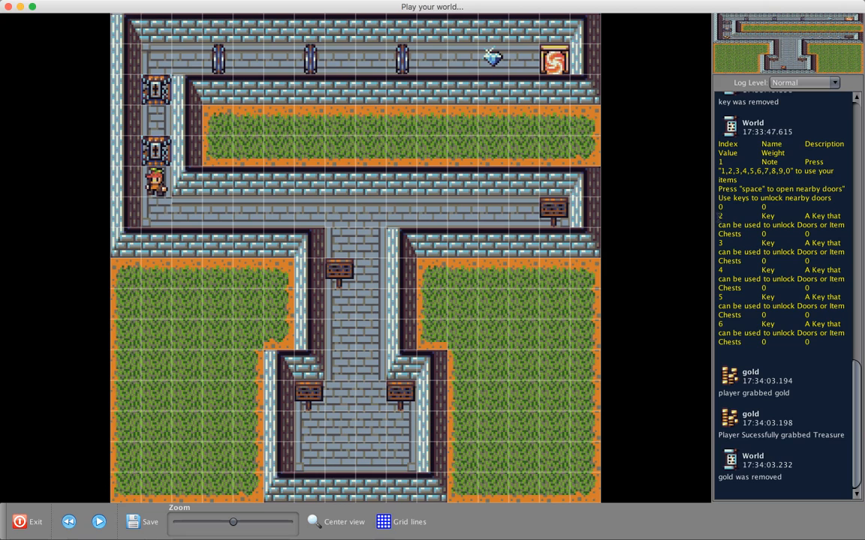
pyautogui.moveTo(661, 226)
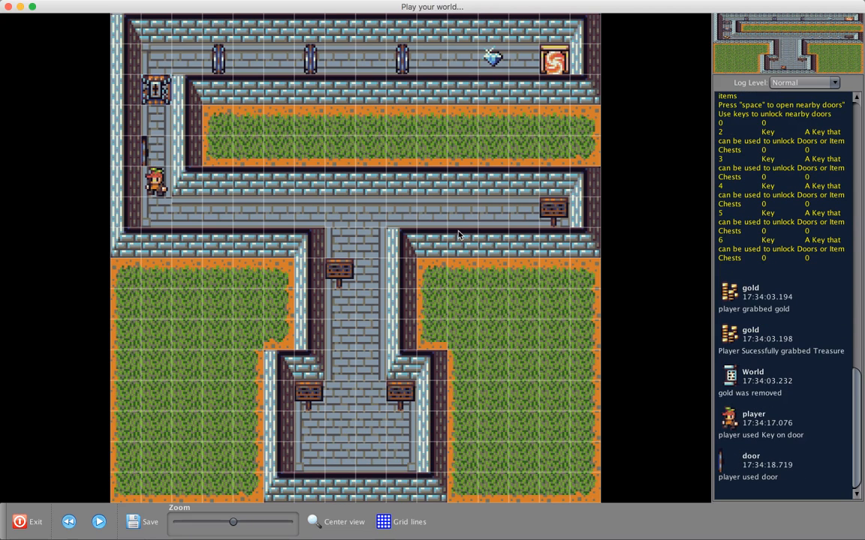
pyautogui.press('Up')
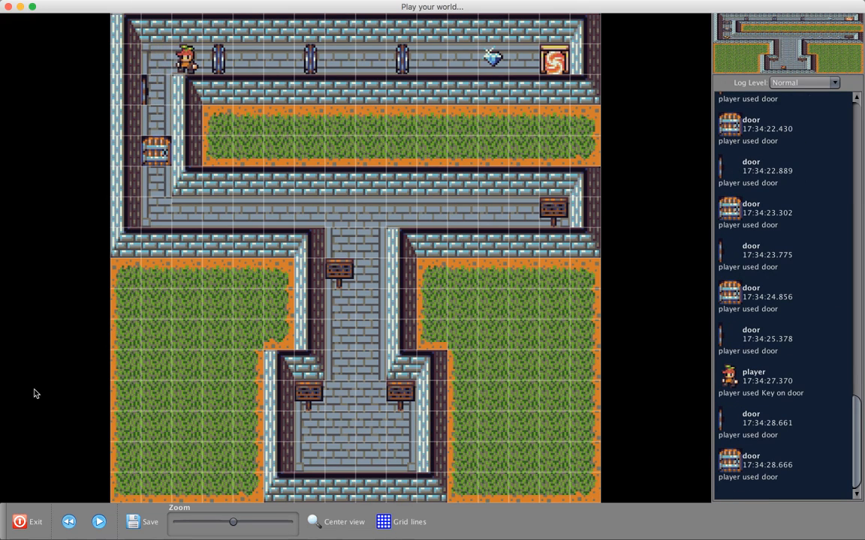
pyautogui.click(27, 523)
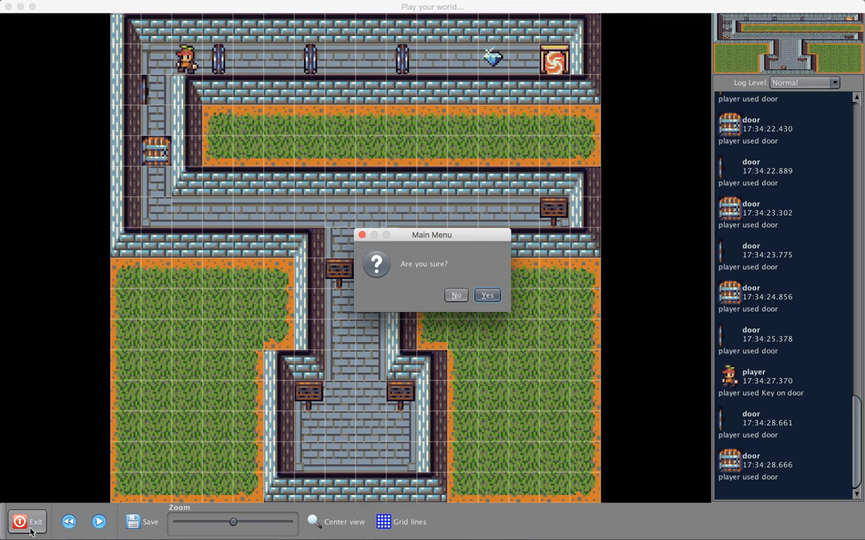
pyautogui.moveTo(21, 466)
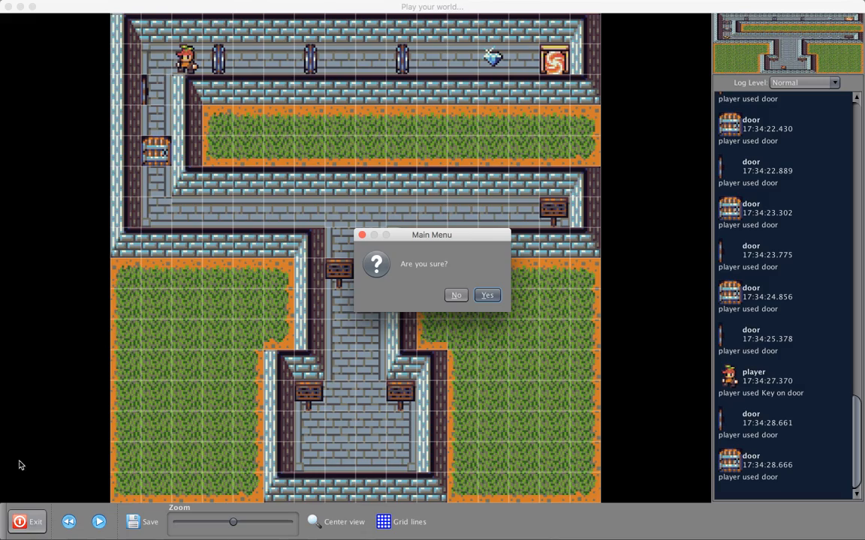
# - Confirm quitting, reopen Tutorial I in the adventure chooser and play Switch it up
pyautogui.click(486, 294)
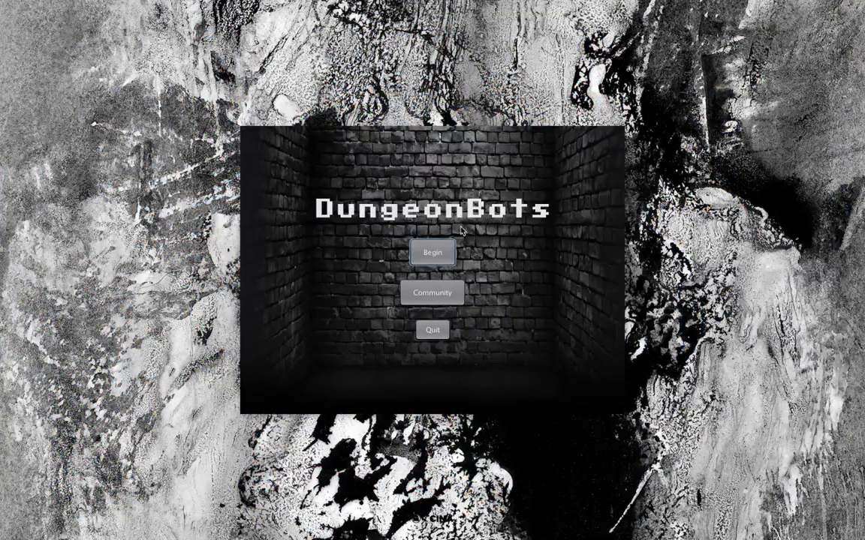
pyautogui.click(432, 252)
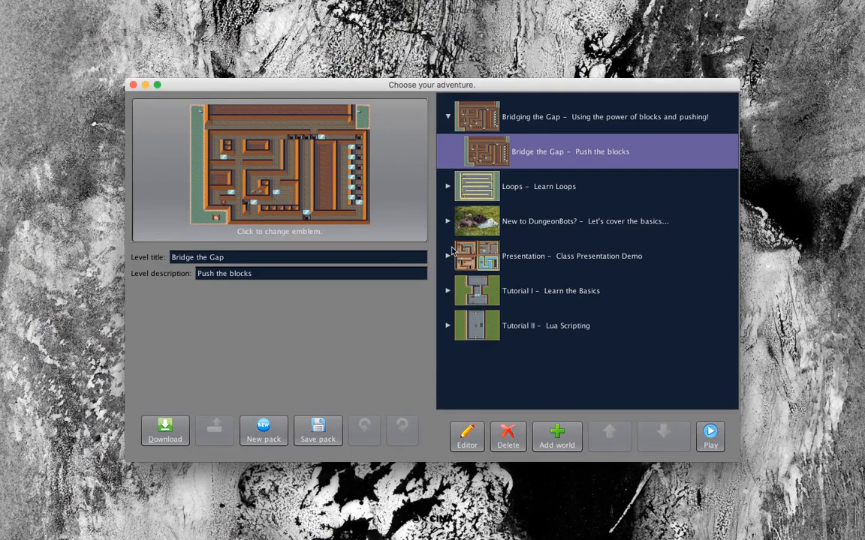
pyautogui.moveTo(448, 277)
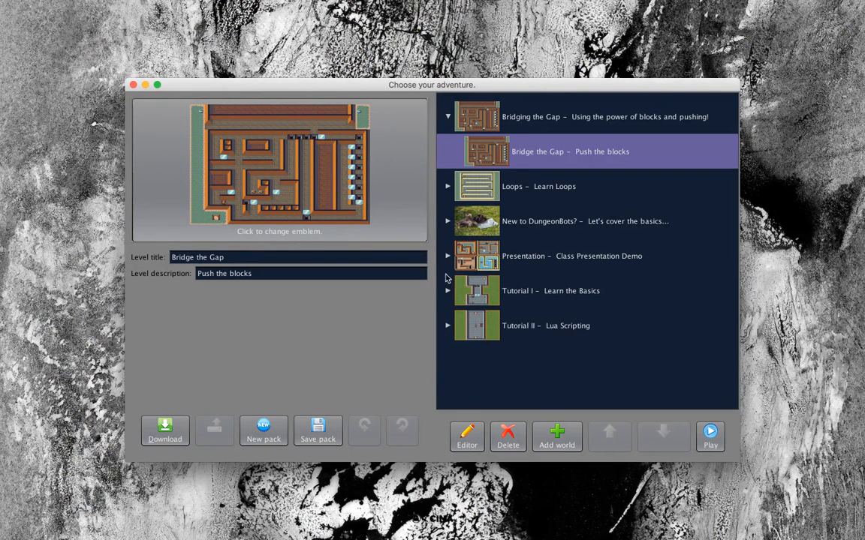
pyautogui.click(447, 291)
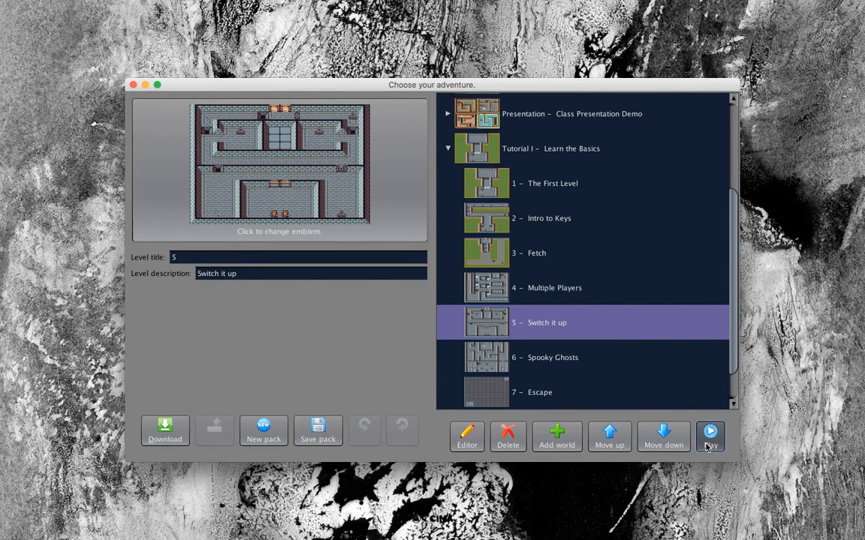
pyautogui.click(709, 436)
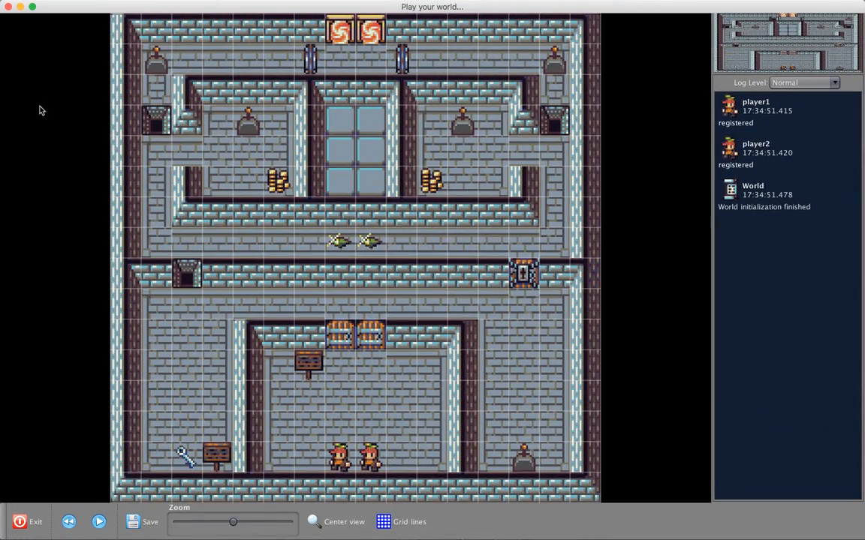
# - Exit the Switch it up level and confirm leaving it
pyautogui.click(27, 523)
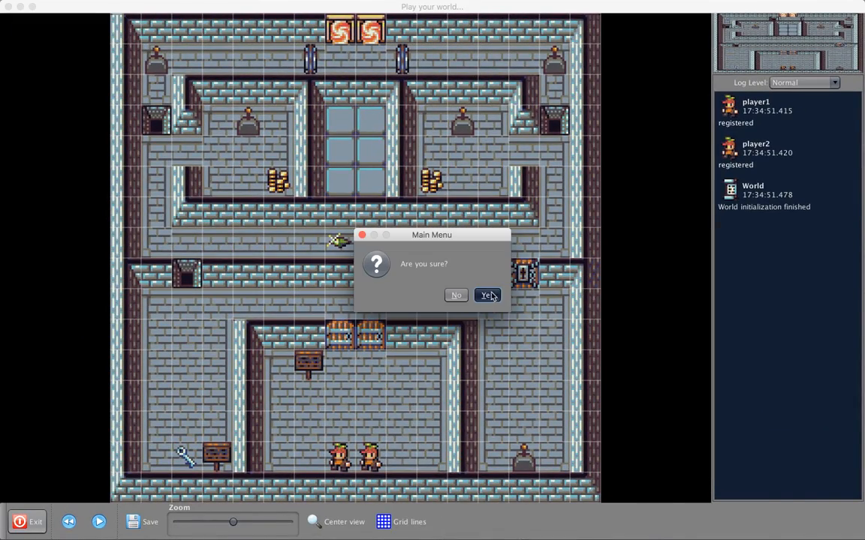
pyautogui.click(486, 294)
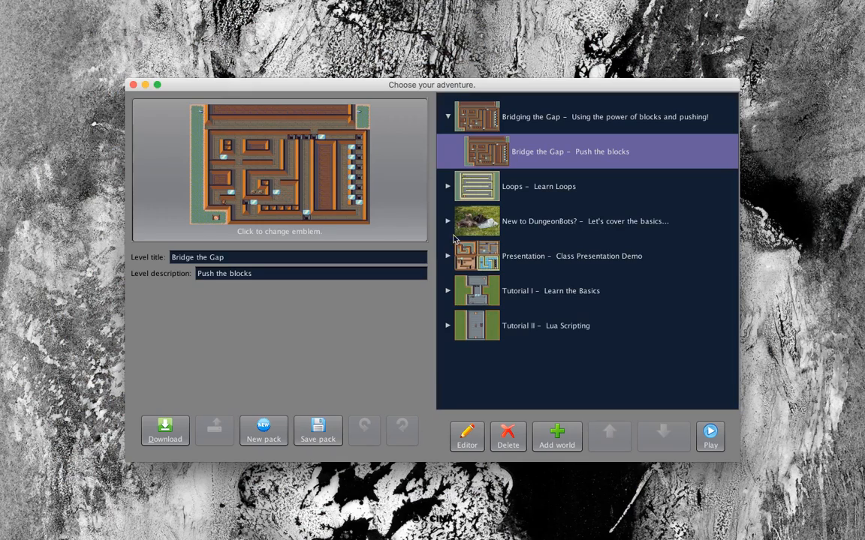
pyautogui.moveTo(449, 294)
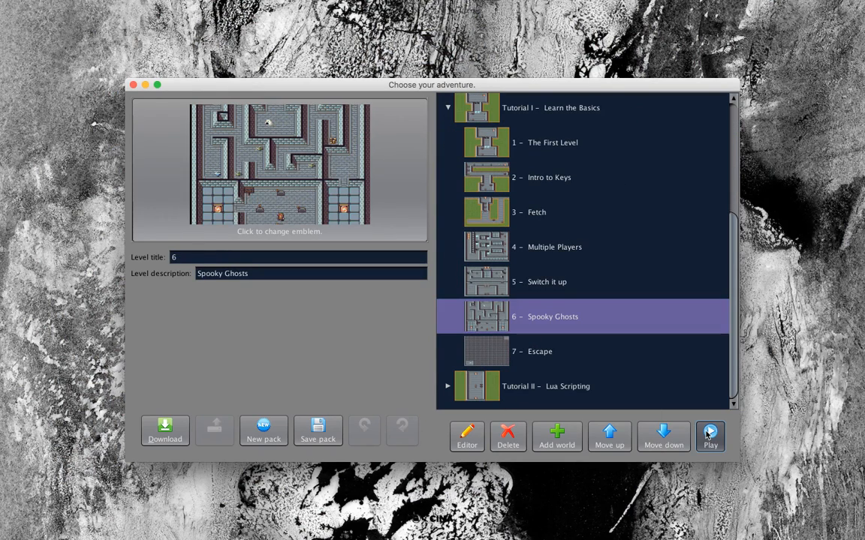
# - Play Spooky Ghosts, enlarge the window and read the lower room's sign about switches
pyautogui.click(709, 435)
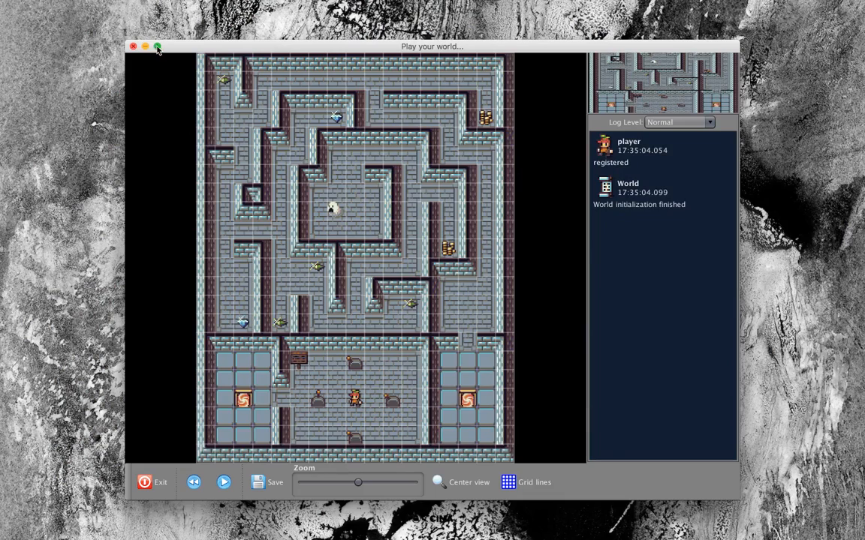
pyautogui.click(157, 46)
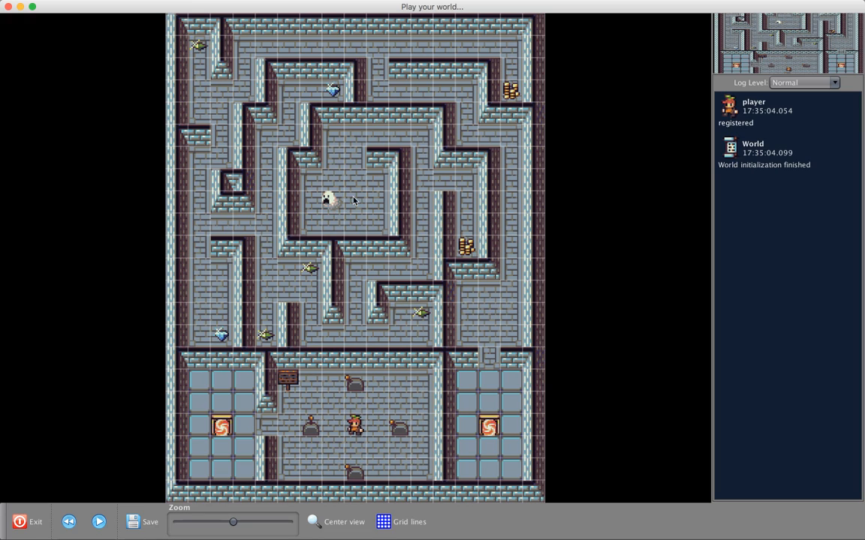
pyautogui.moveTo(279, 389)
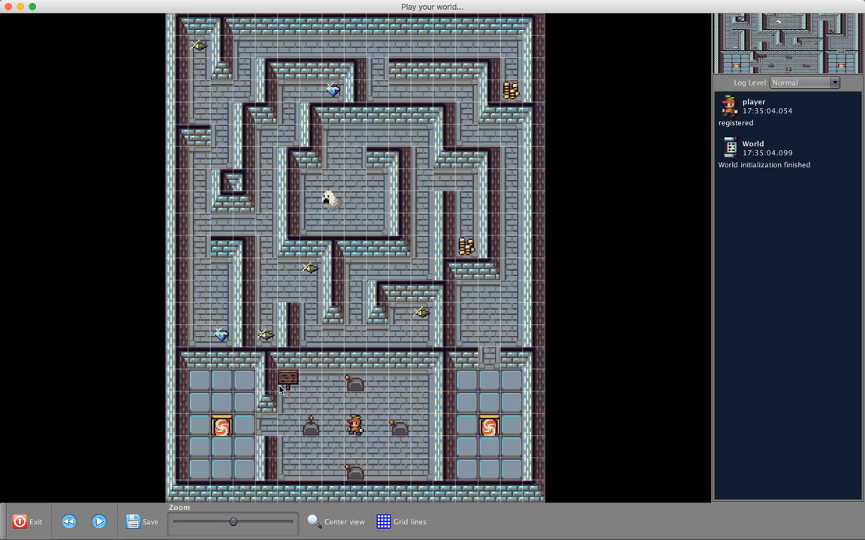
pyautogui.doubleClick(289, 378)
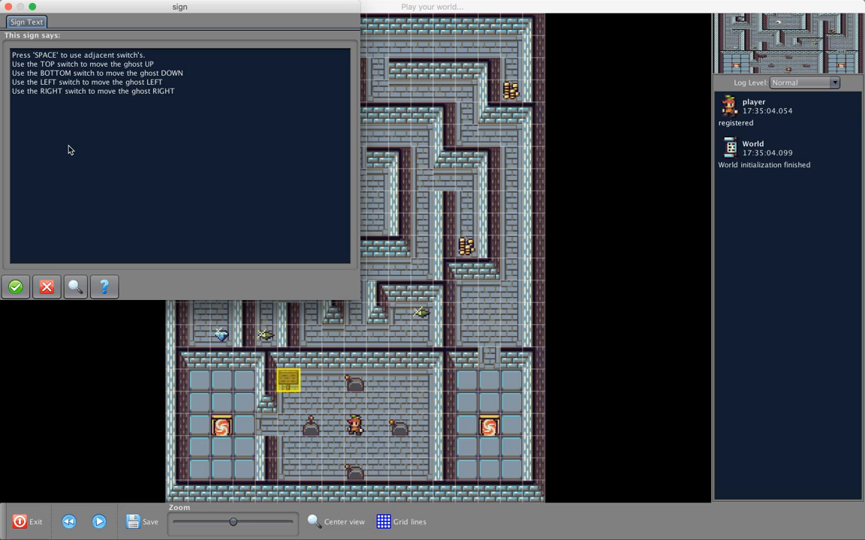
pyautogui.moveTo(135, 164)
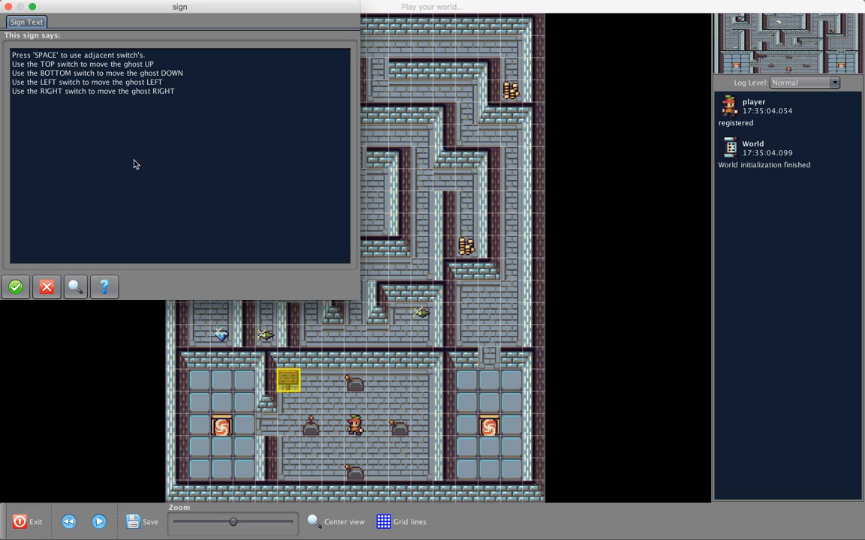
pyautogui.moveTo(344, 403)
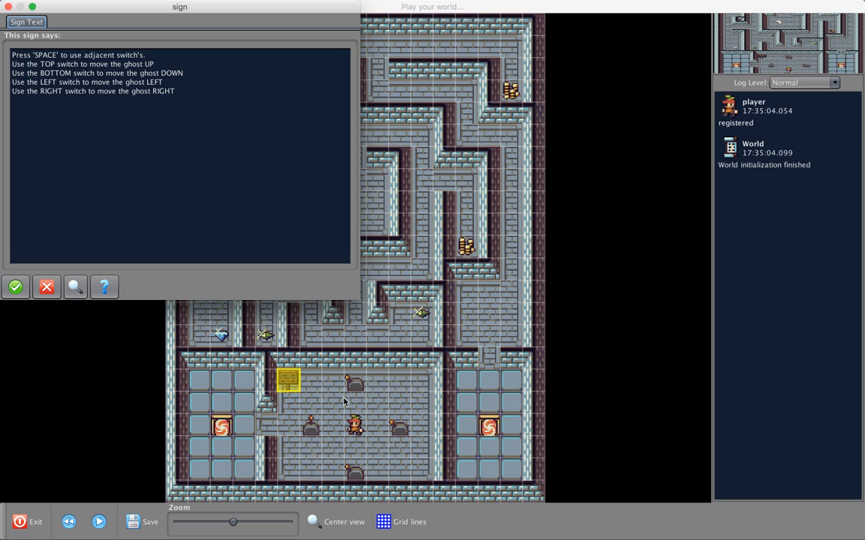
pyautogui.moveTo(117, 93)
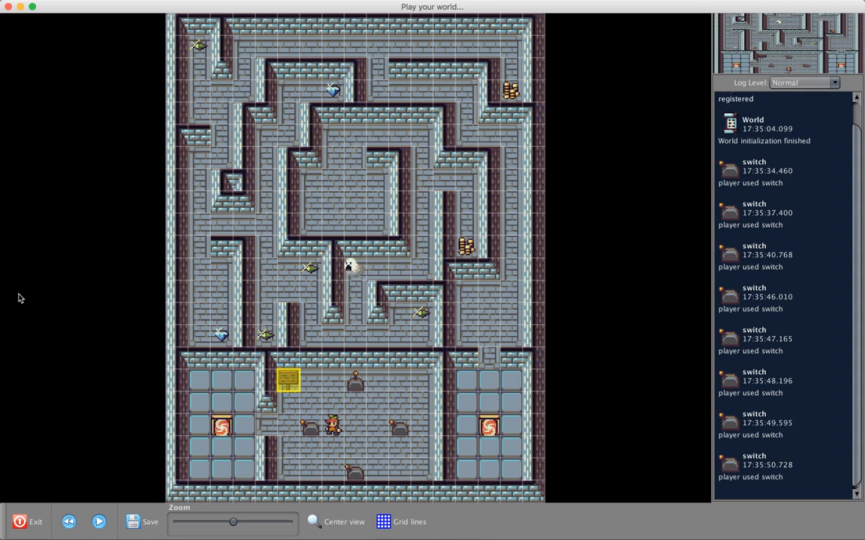
pyautogui.moveTo(29, 321)
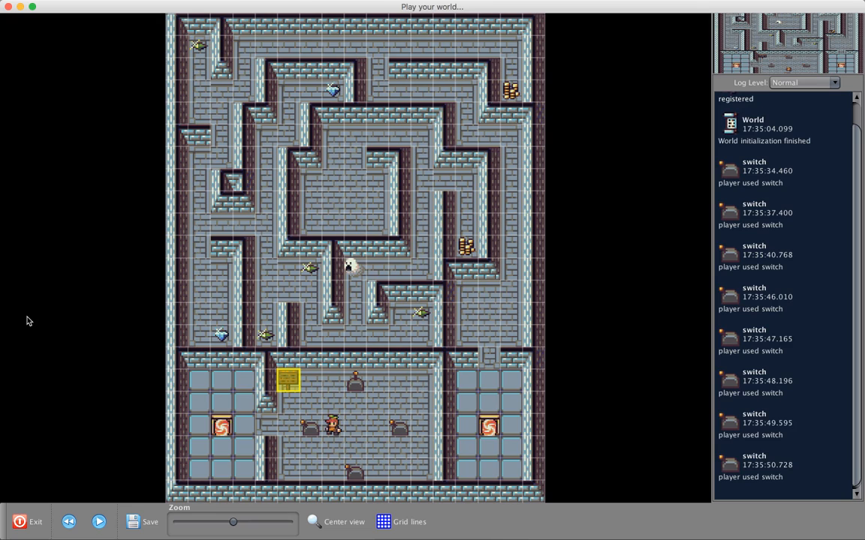
pyautogui.moveTo(450, 406)
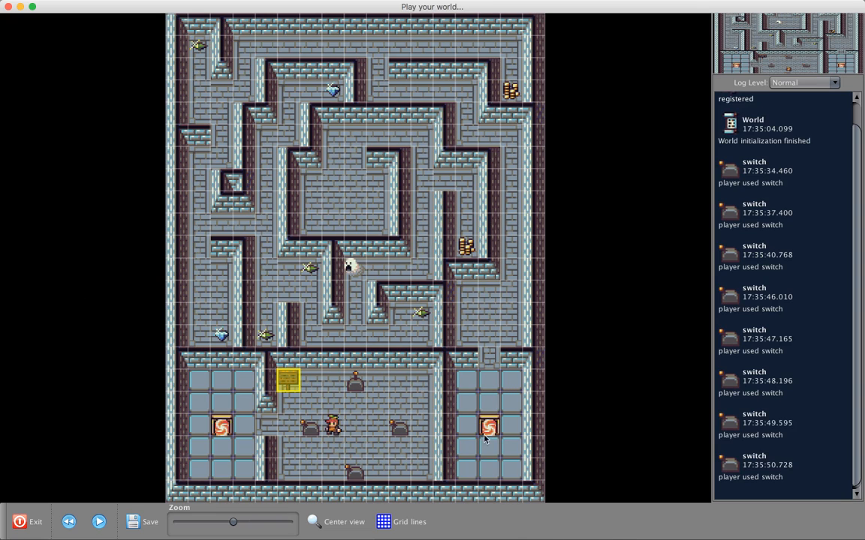
pyautogui.moveTo(495, 436)
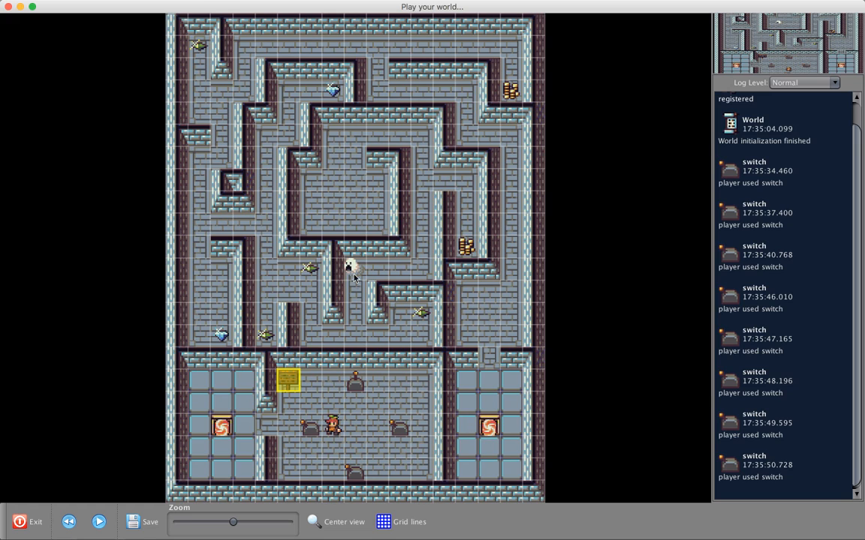
pyautogui.moveTo(465, 328)
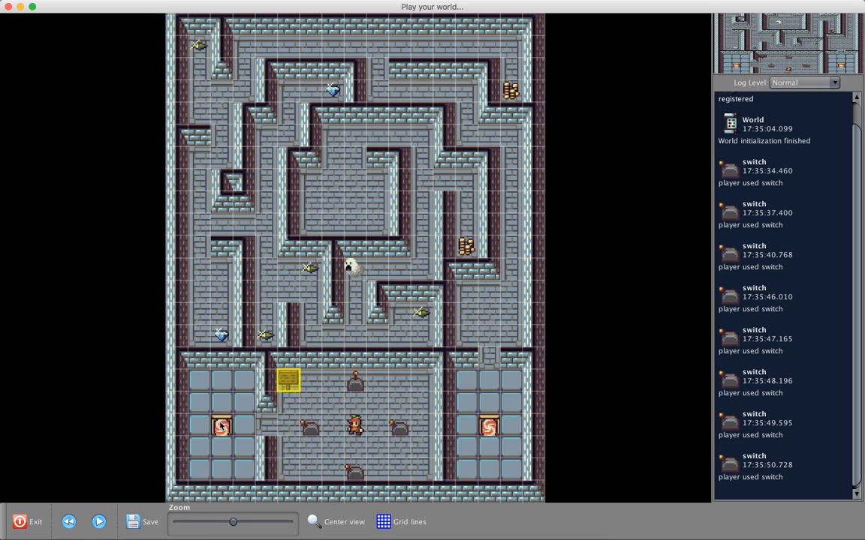
pyautogui.moveTo(69, 522)
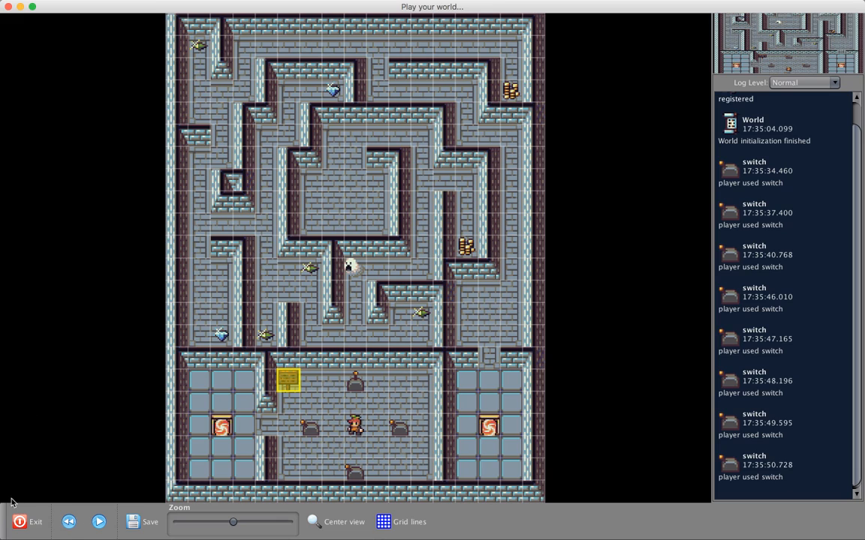
pyautogui.moveTo(23, 510)
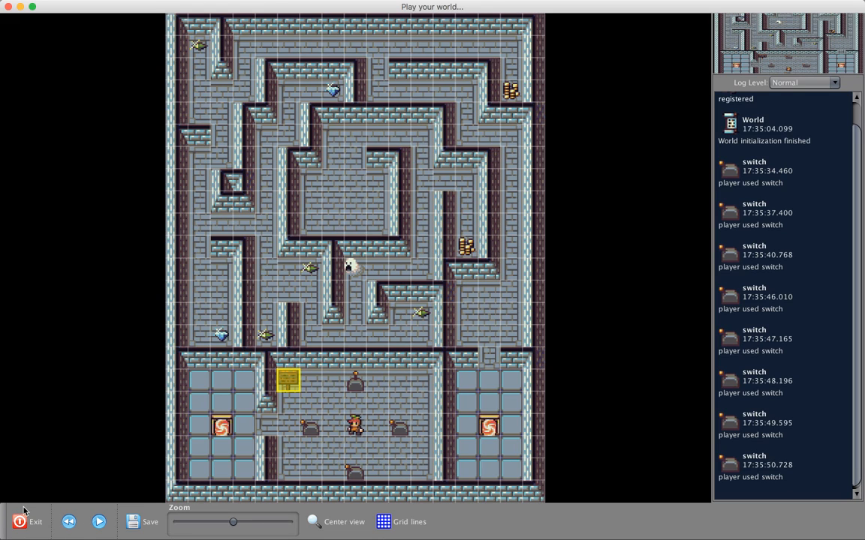
pyautogui.moveTo(30, 523)
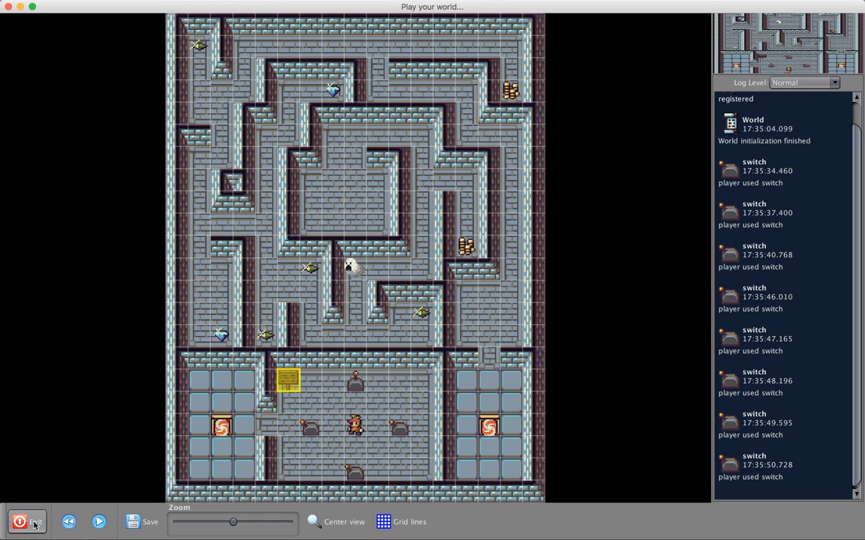